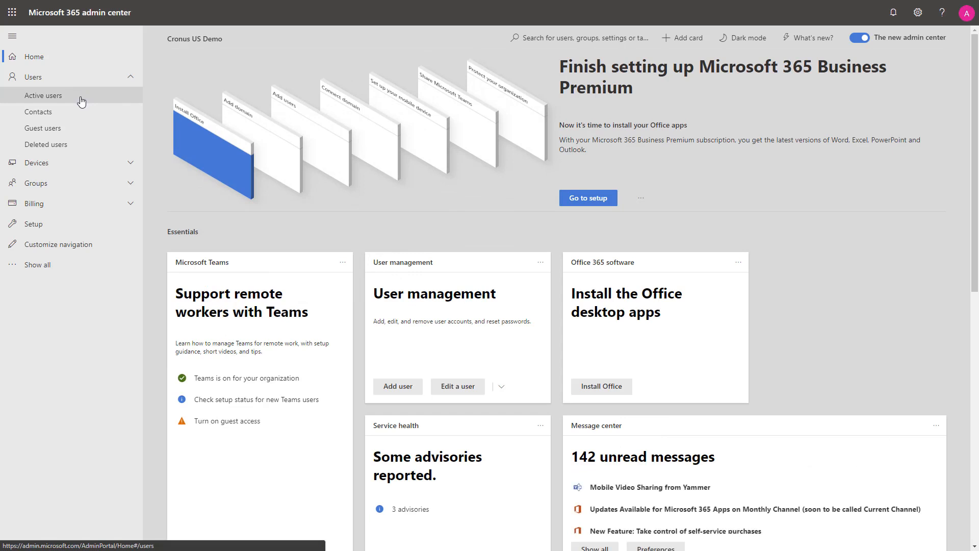
View the Administrator user's Licenses and Apps from the Active users list.
{"action": "left_click", "coordinate": [43, 95]}
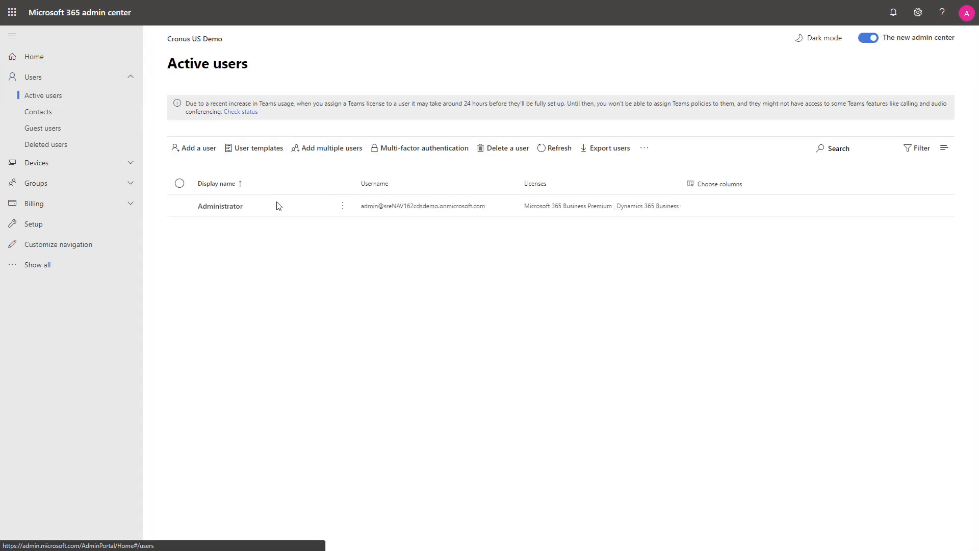
{"action": "left_click", "coordinate": [221, 206]}
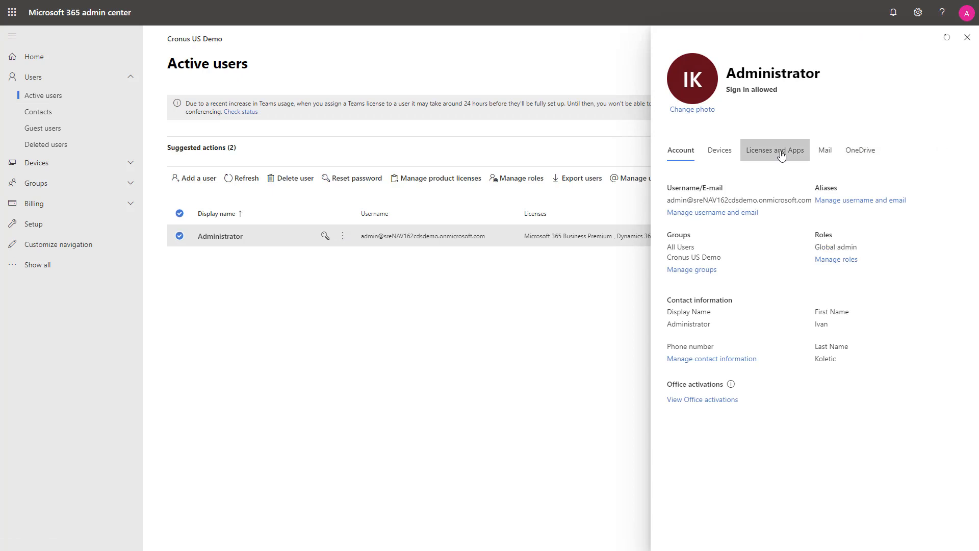
{"action": "left_click", "coordinate": [775, 150]}
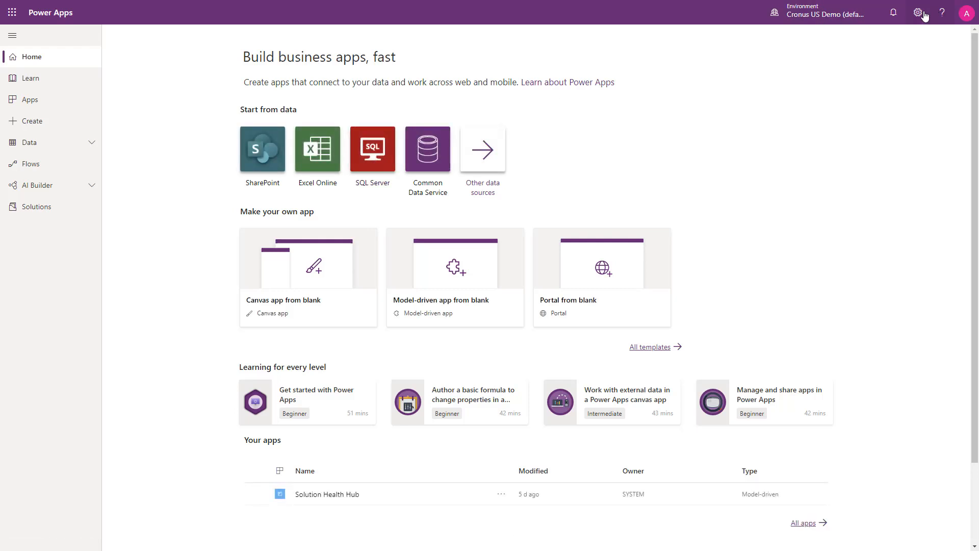
Go from Power Apps settings to the Power Platform admin center's Environments list.
{"action": "left_click", "coordinate": [918, 12]}
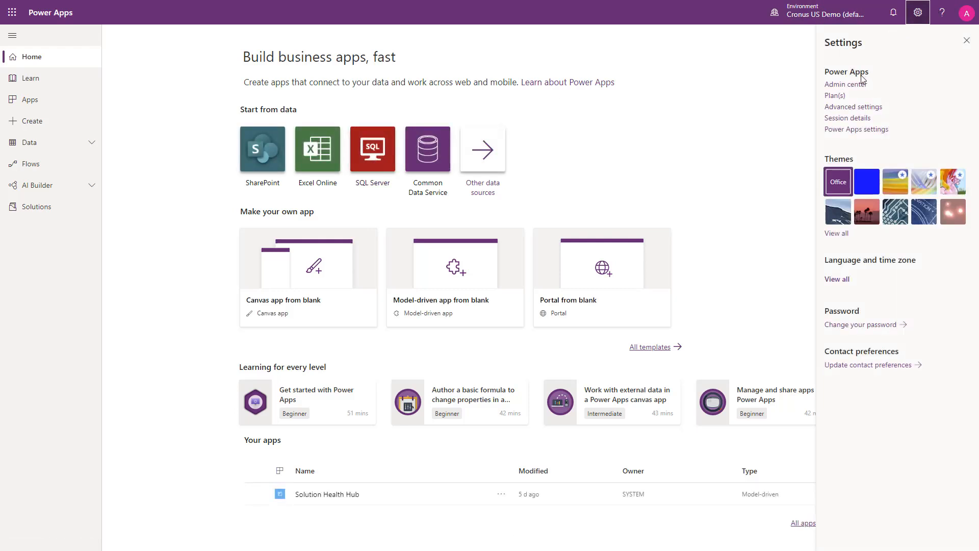
{"action": "left_click", "coordinate": [845, 83]}
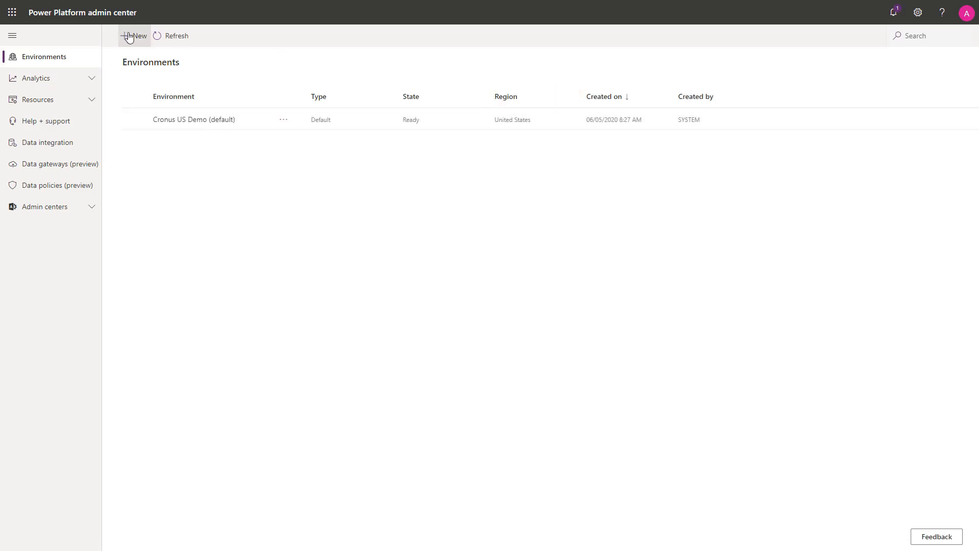
Start a new environment named Cronus US Production, type Production, with a database.
{"action": "left_click", "coordinate": [134, 35]}
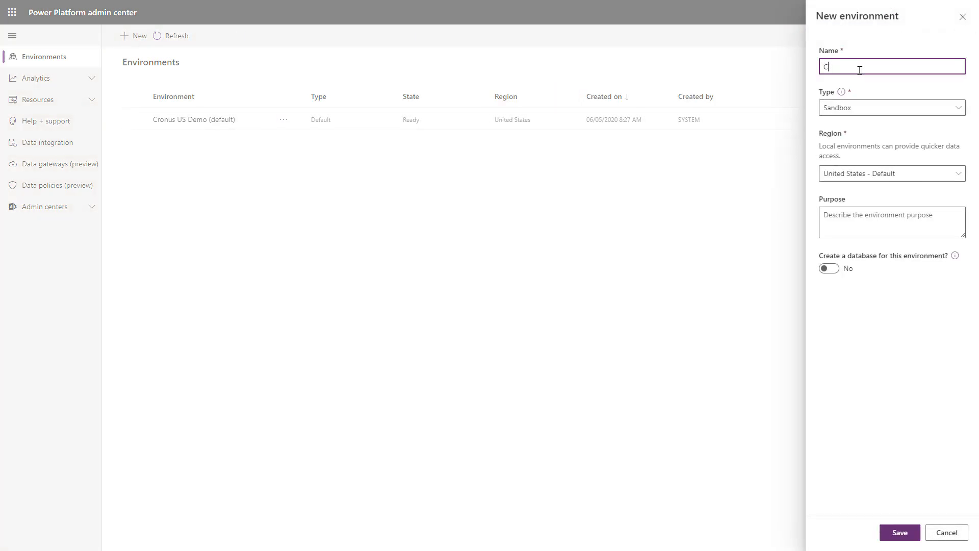
{"action": "type", "text": "ronus US Produc"}
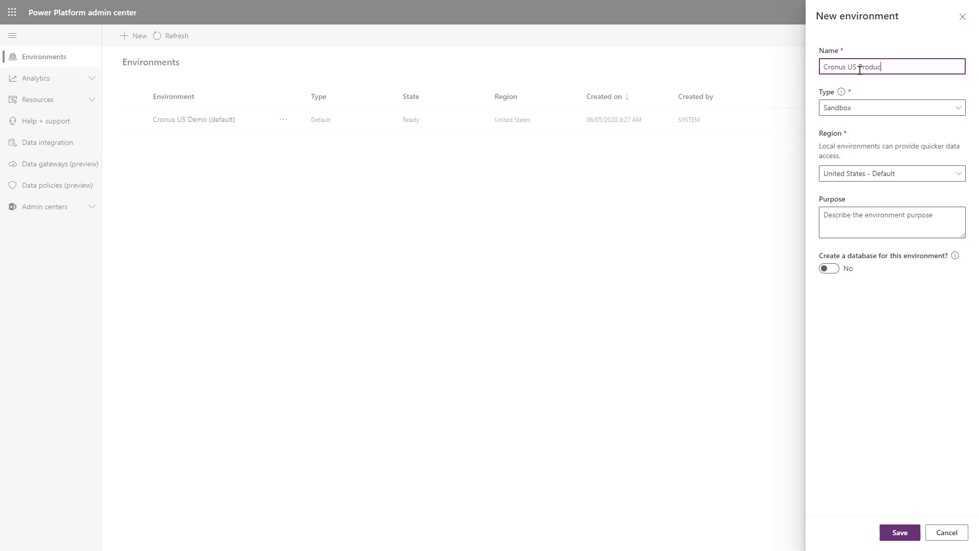
{"action": "left_click", "coordinate": [892, 108]}
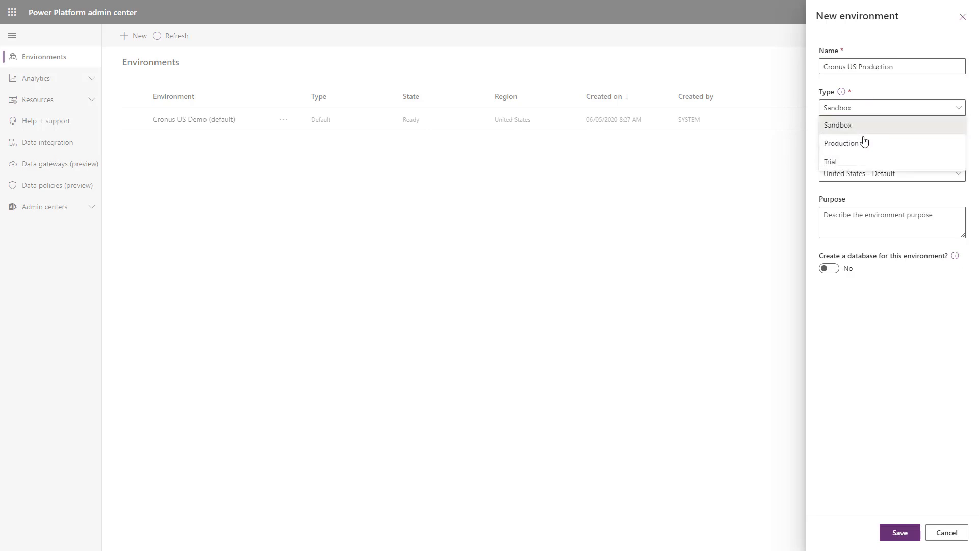
{"action": "left_click", "coordinate": [840, 143]}
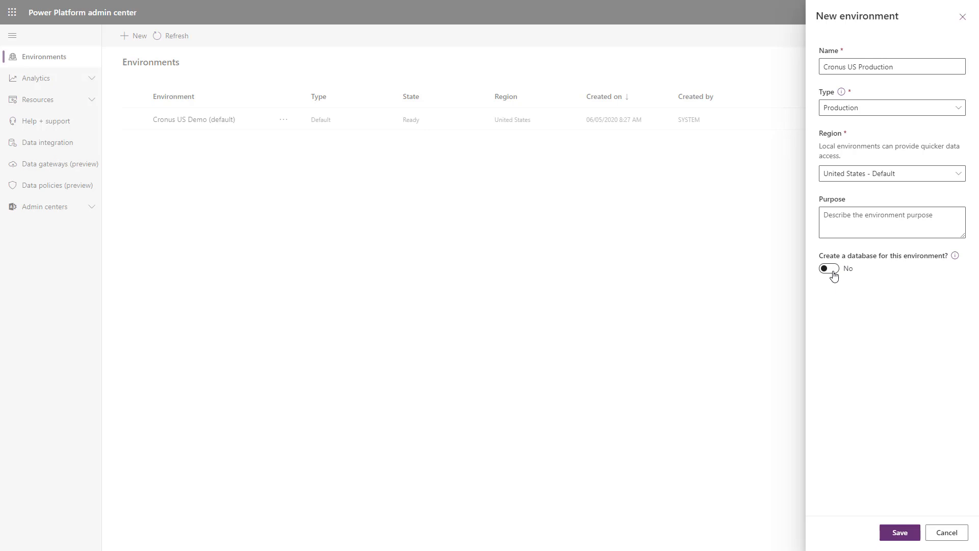
{"action": "left_click", "coordinate": [829, 268]}
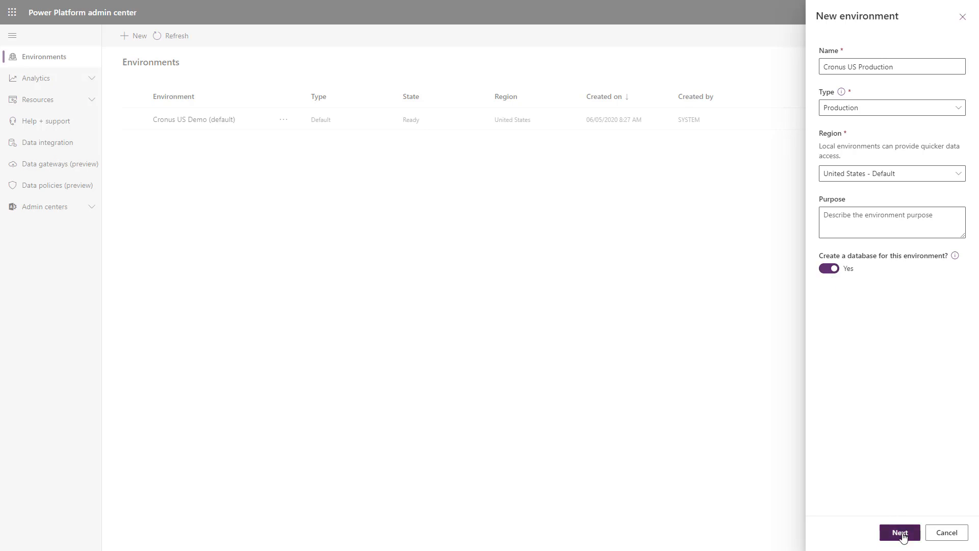
Set the database currency to USD and save the new environment.
{"action": "left_click", "coordinate": [900, 532]}
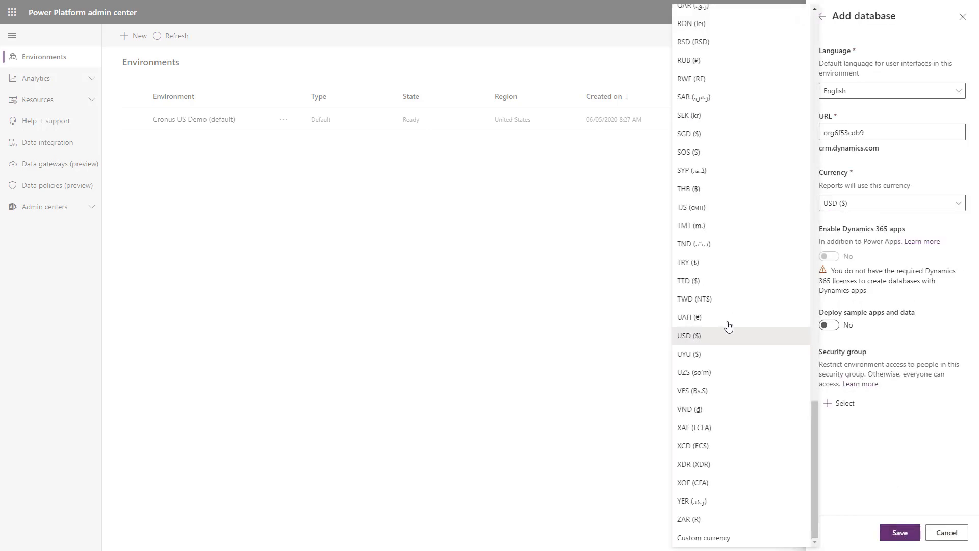
{"action": "left_click", "coordinate": [899, 532]}
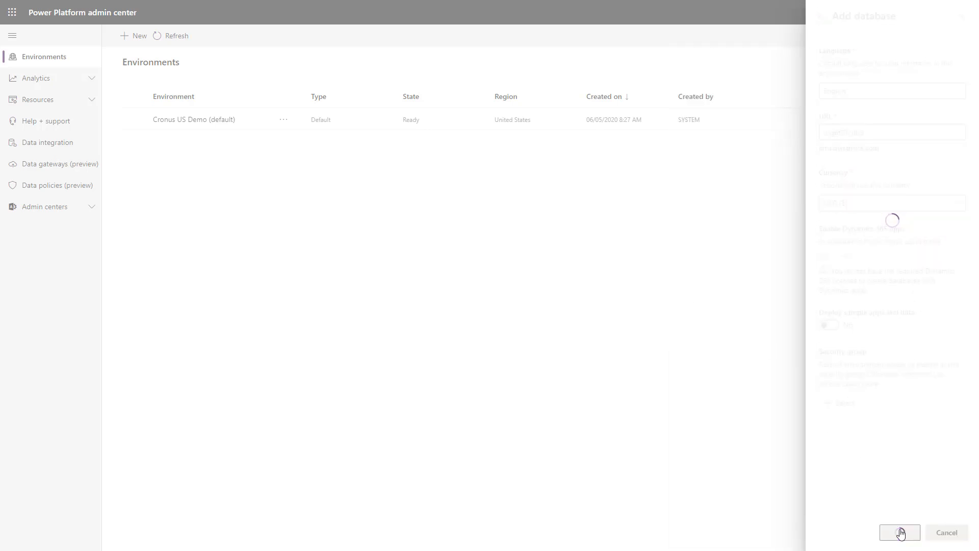
{"action": "left_click", "coordinate": [899, 533]}
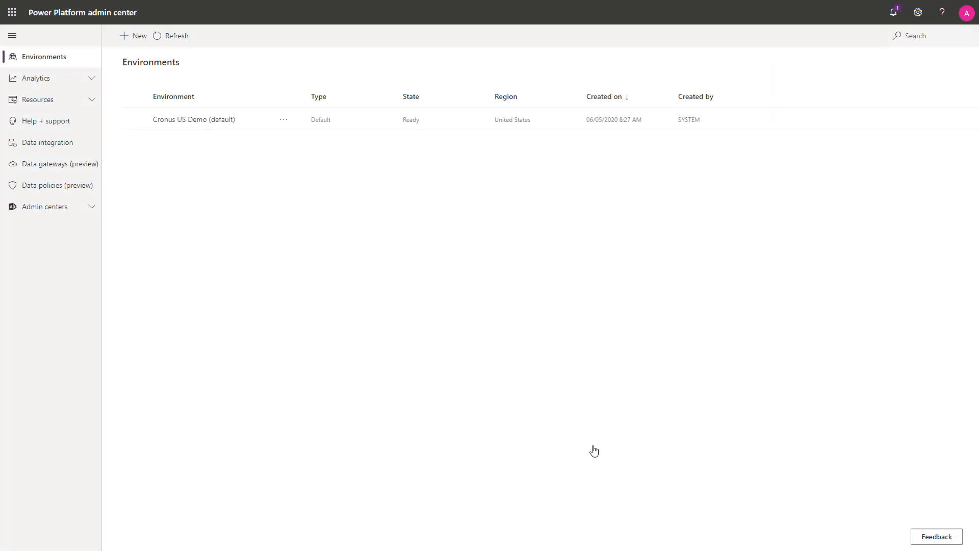
Bring up the Assisted Setup list from Business Central's settings.
{"action": "left_click", "coordinate": [176, 36]}
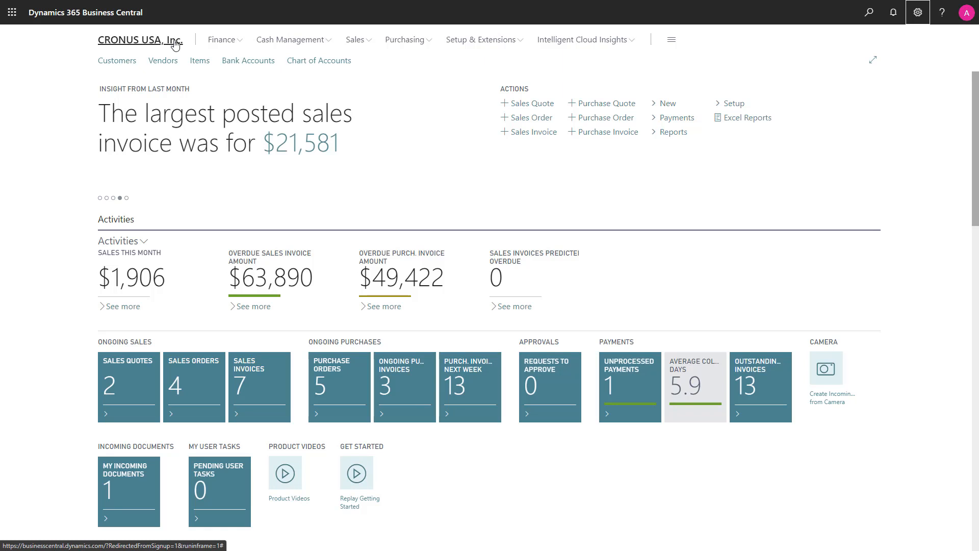
{"action": "left_click", "coordinate": [918, 13]}
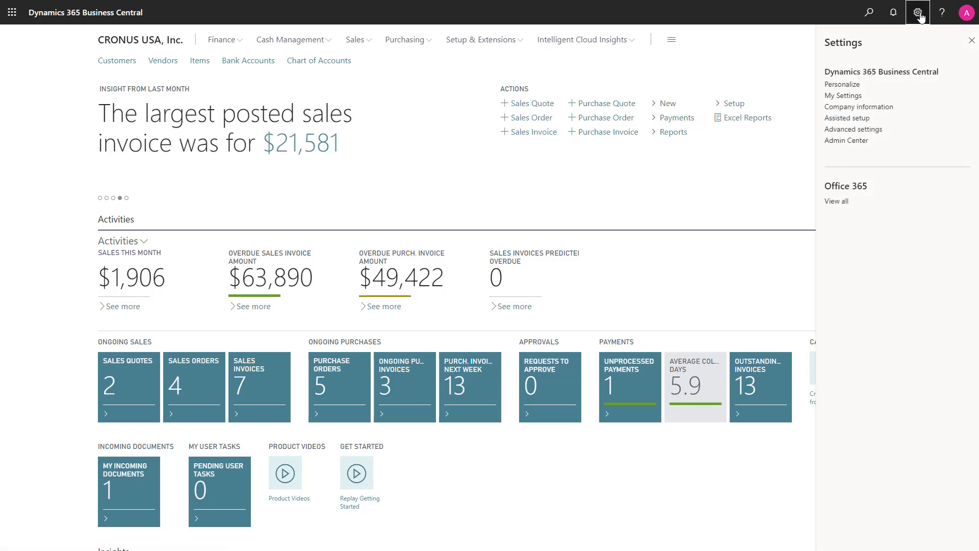
{"action": "left_click", "coordinate": [846, 118]}
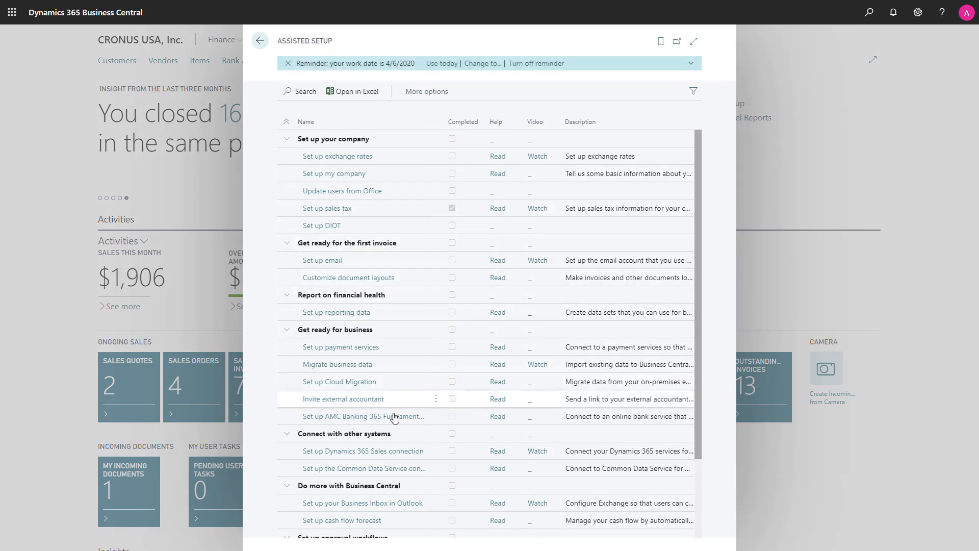
{"action": "mouse_move", "coordinate": [389, 468]}
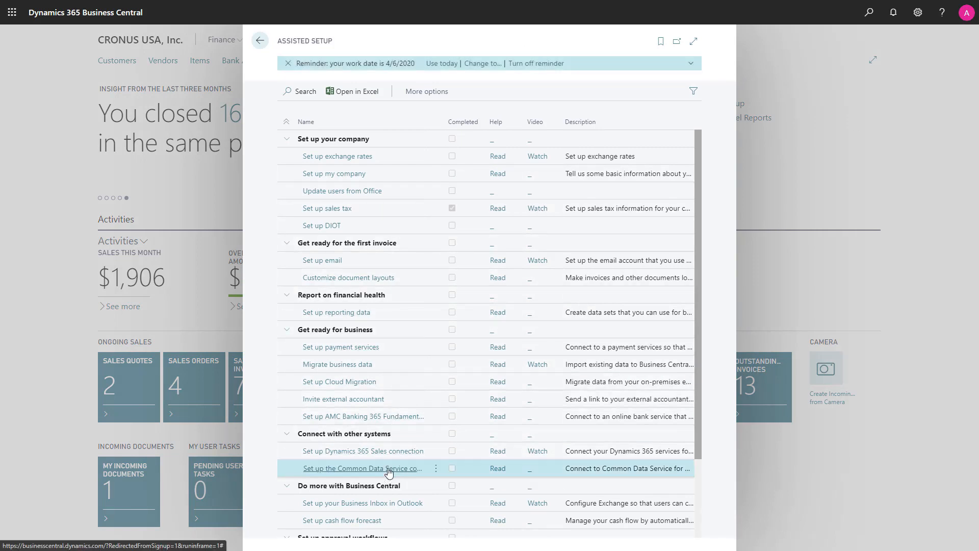
Start the Common Data Service Connection Setup, keep the environment URL and sign in as administrator.
{"action": "left_click", "coordinate": [362, 468]}
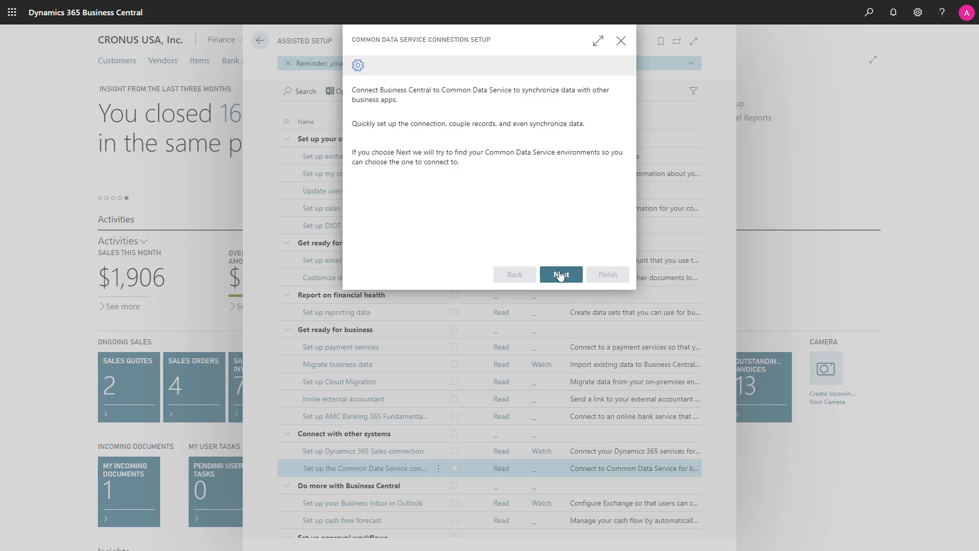
{"action": "left_click", "coordinate": [561, 274]}
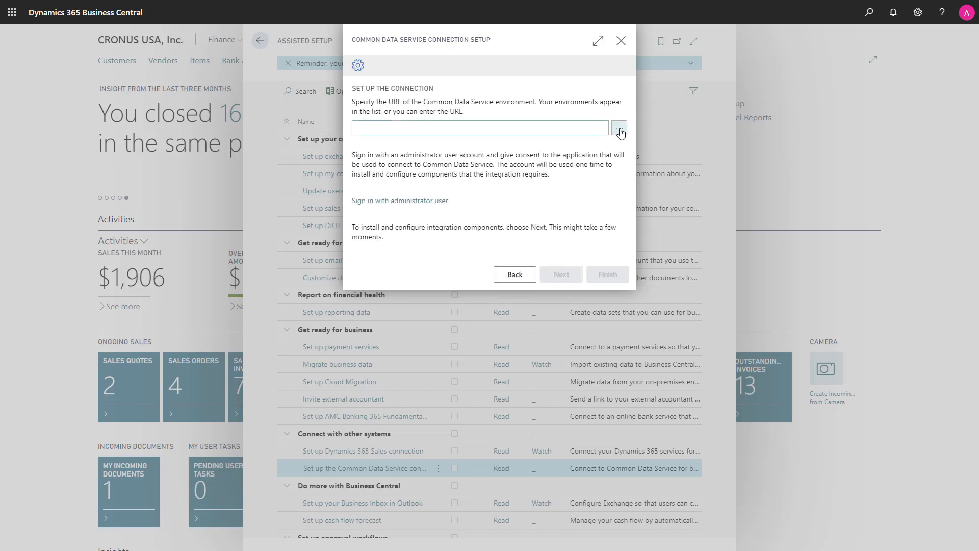
{"action": "left_click", "coordinate": [620, 127]}
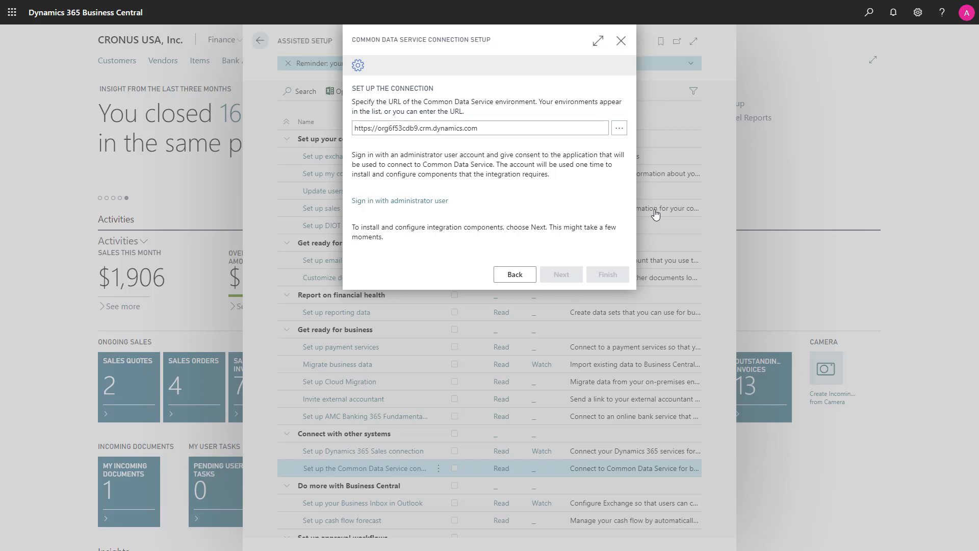
{"action": "mouse_move", "coordinate": [417, 204]}
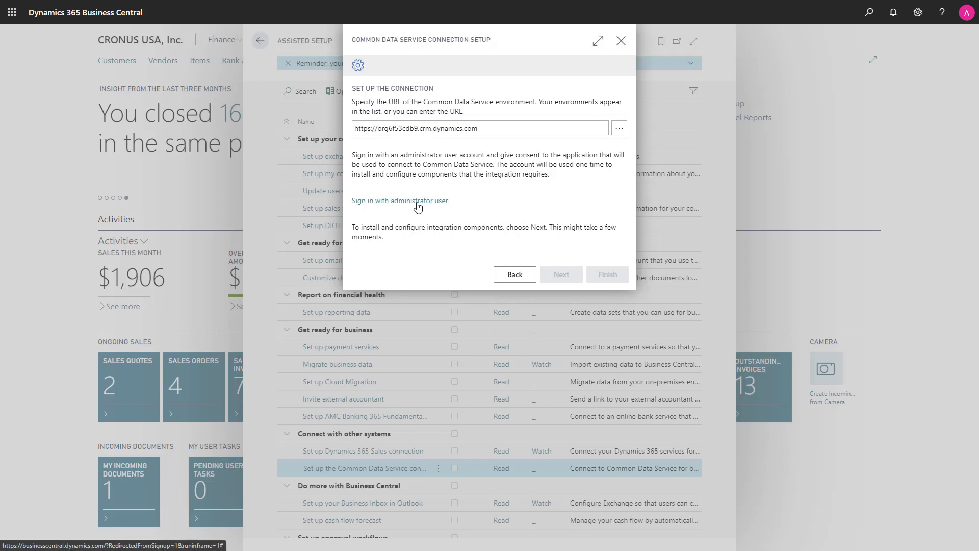
{"action": "left_click", "coordinate": [400, 199]}
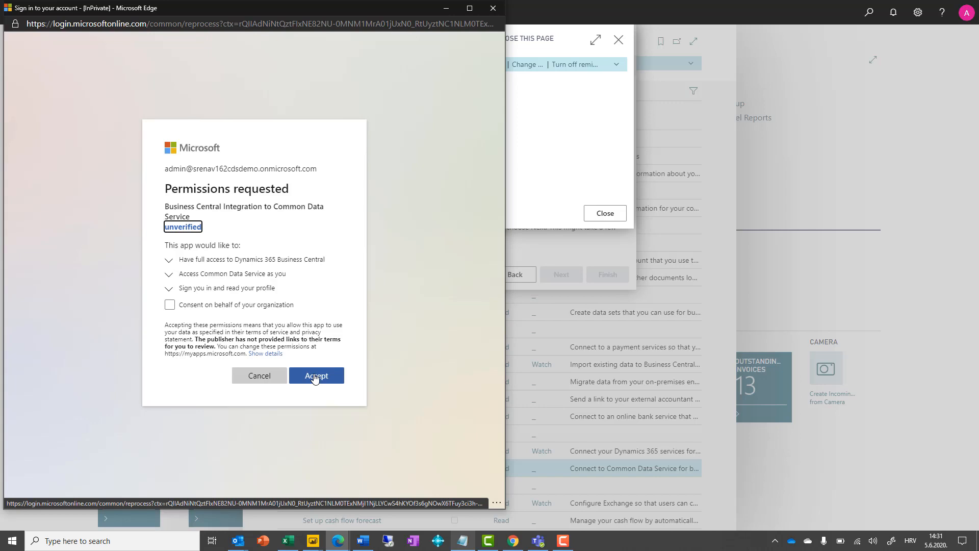
Accept the permissions requested by the Business Central integration.
{"action": "left_click", "coordinate": [317, 375]}
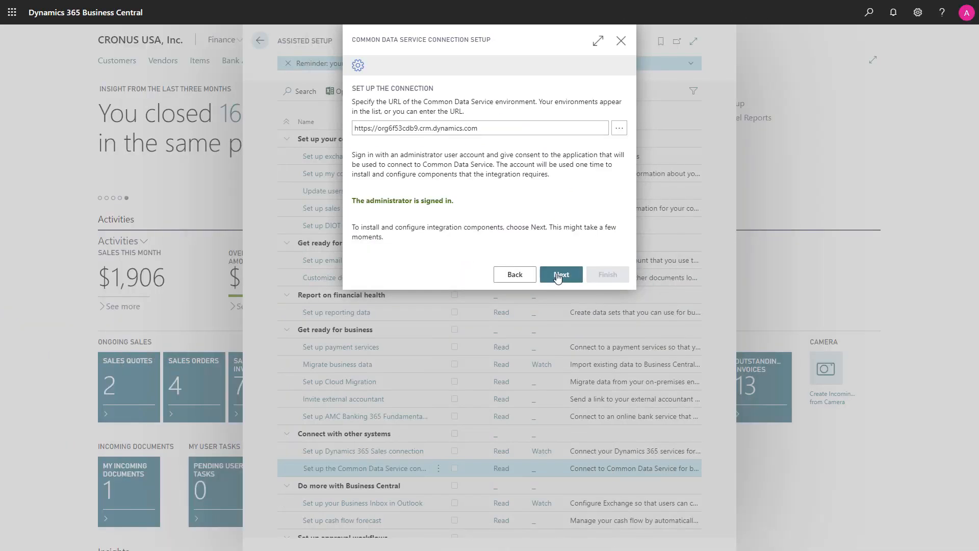
Choose Team ownership, keep synchronization included, and continue to the first synchronization step.
{"action": "left_click", "coordinate": [561, 274]}
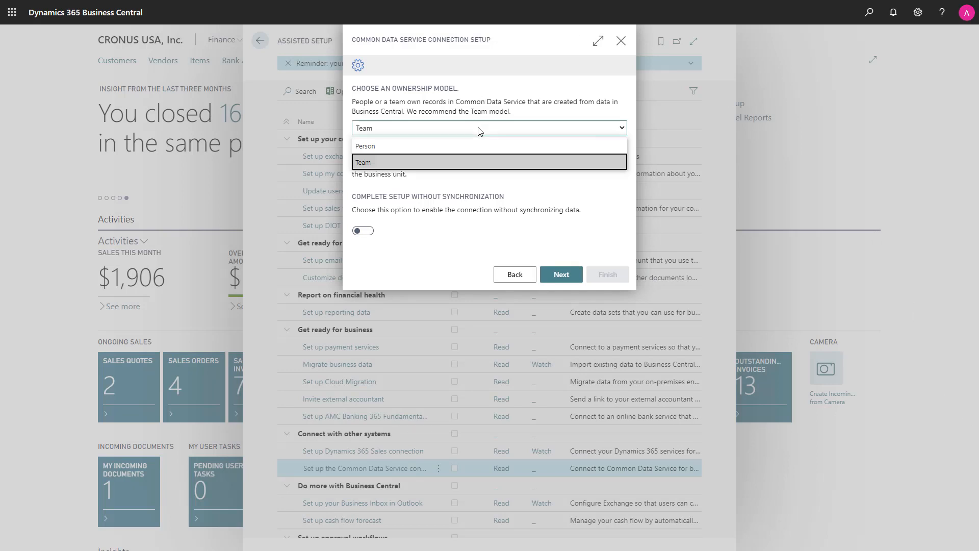
{"action": "left_click", "coordinate": [490, 162]}
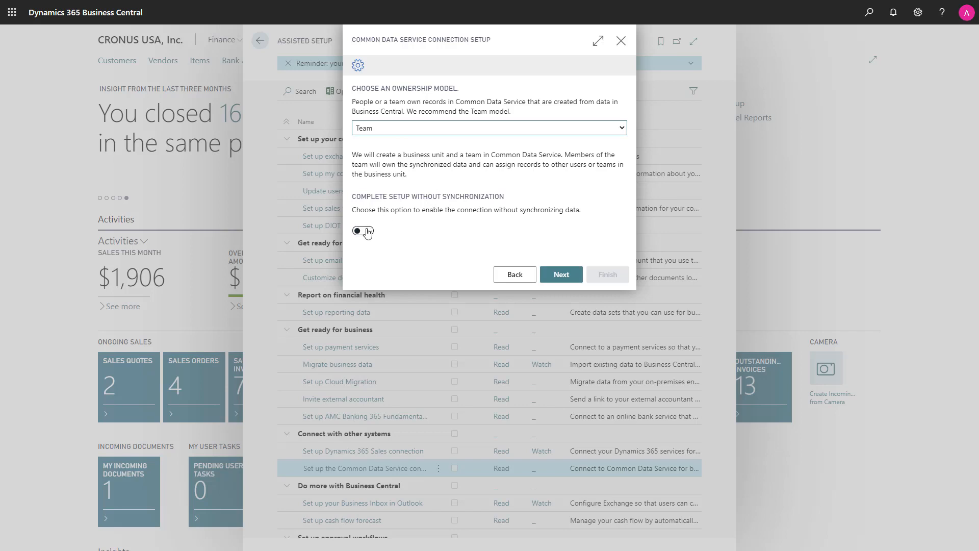
{"action": "left_click", "coordinate": [363, 232]}
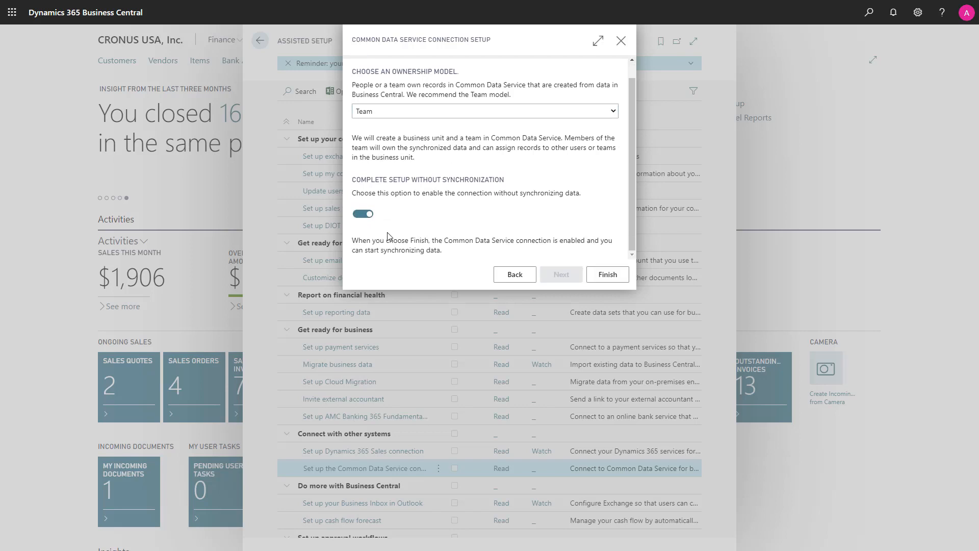
{"action": "left_click", "coordinate": [362, 214]}
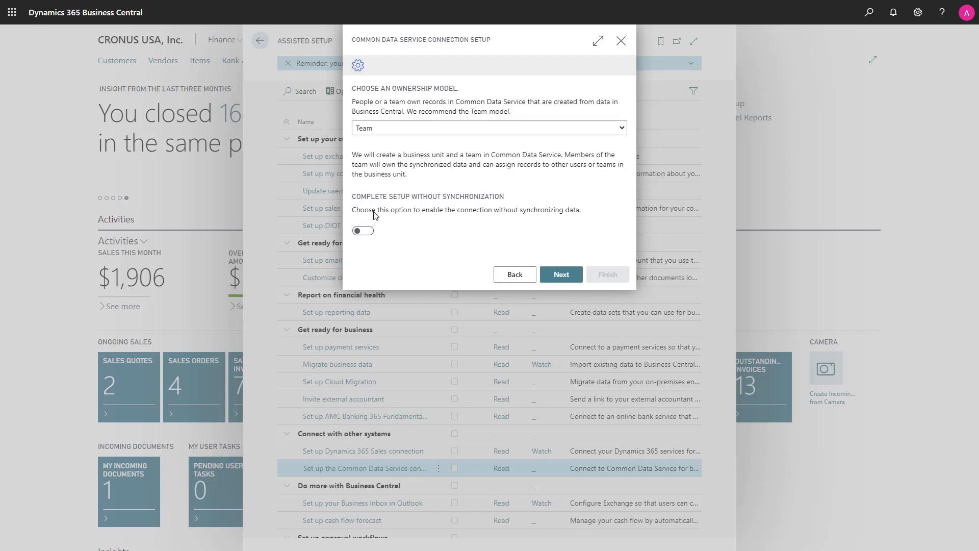
{"action": "left_click", "coordinate": [561, 273]}
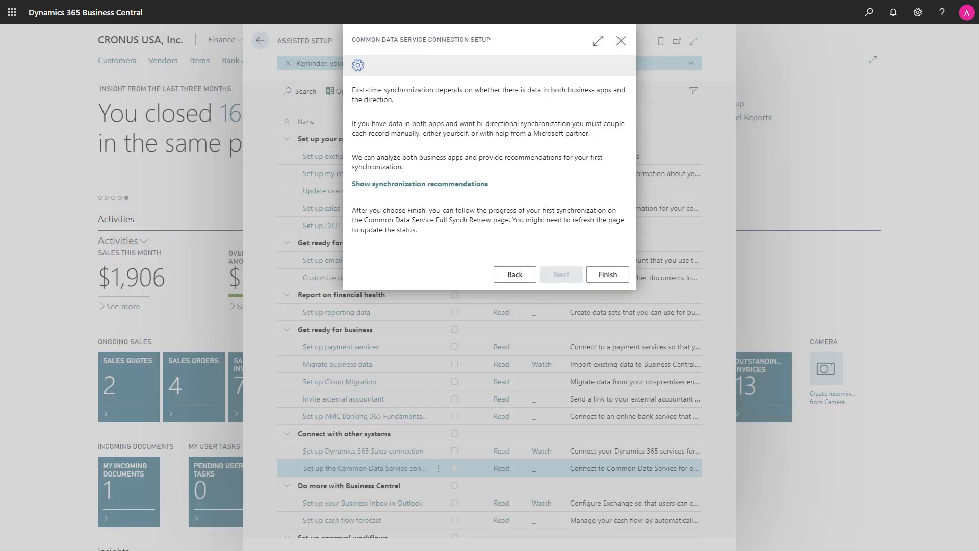
{"action": "mouse_move", "coordinate": [489, 187]}
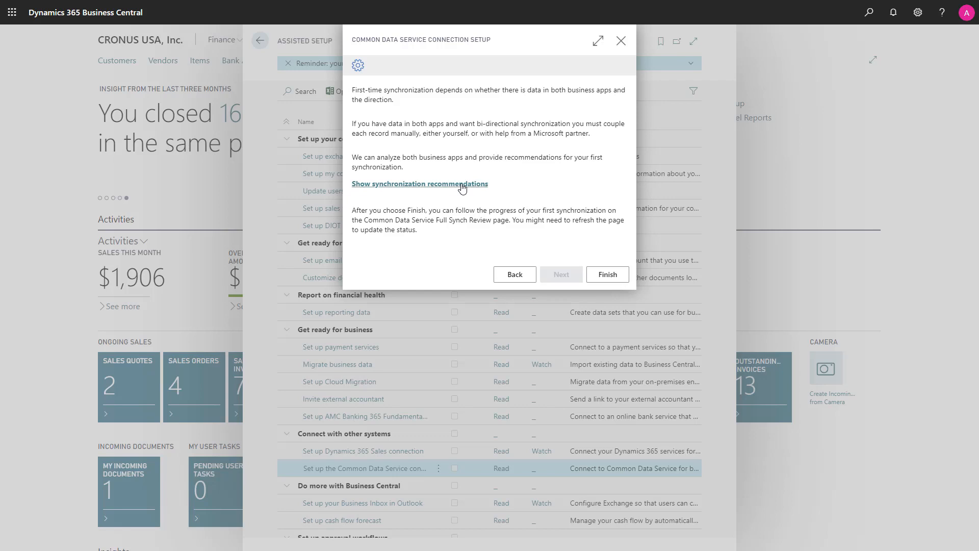
Accept the synchronization recommendations, finish setup and refresh the Full Synch. Review job statuses.
{"action": "left_click", "coordinate": [420, 184]}
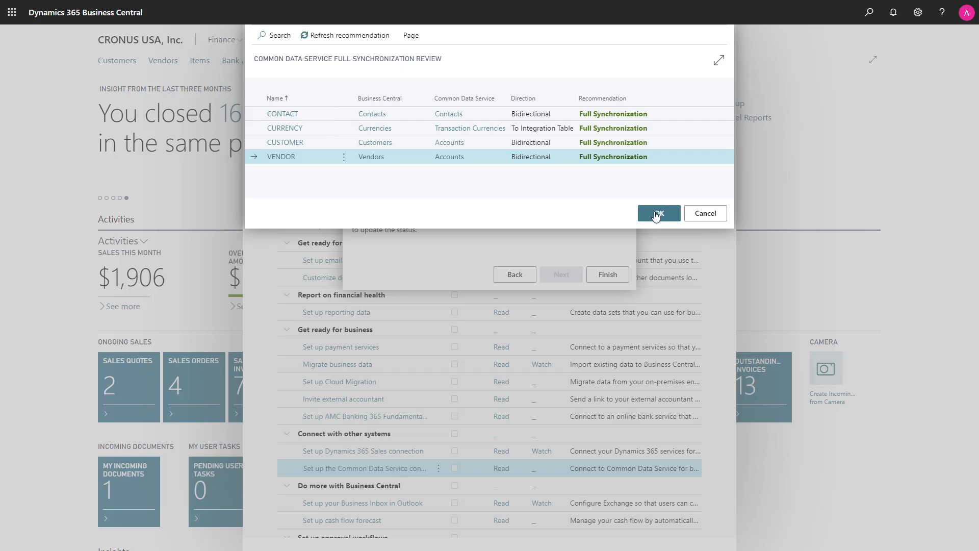
{"action": "left_click", "coordinate": [659, 213]}
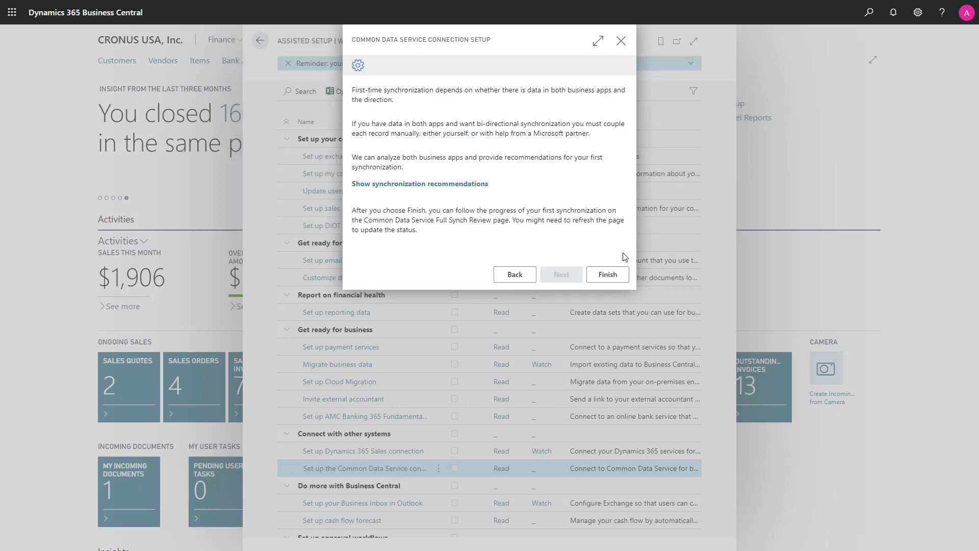
{"action": "left_click", "coordinate": [607, 275]}
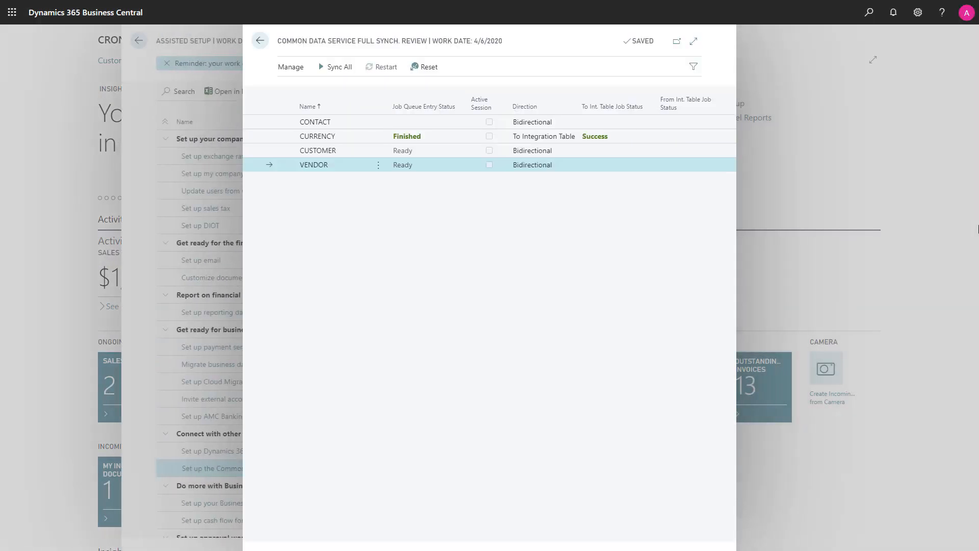
{"action": "left_click", "coordinate": [338, 67]}
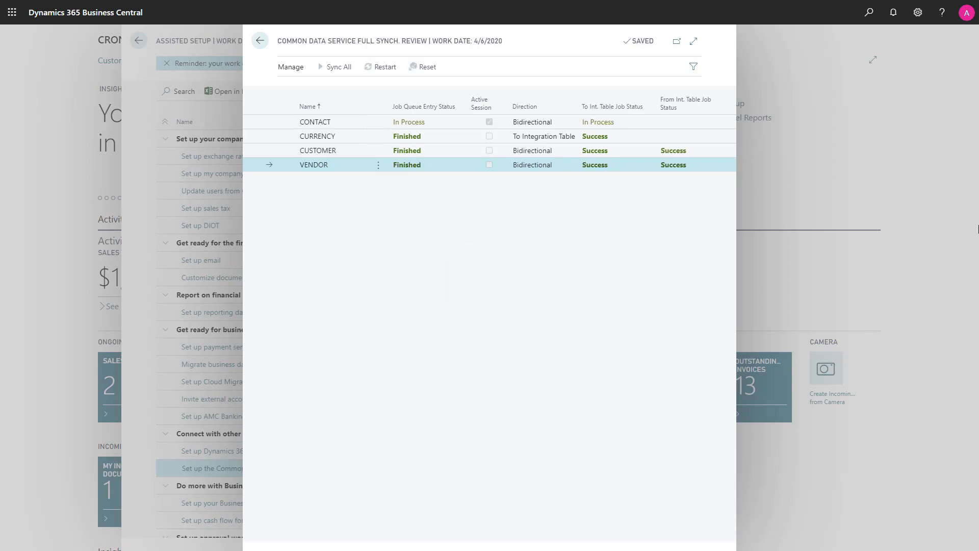
{"action": "key", "text": "F5"}
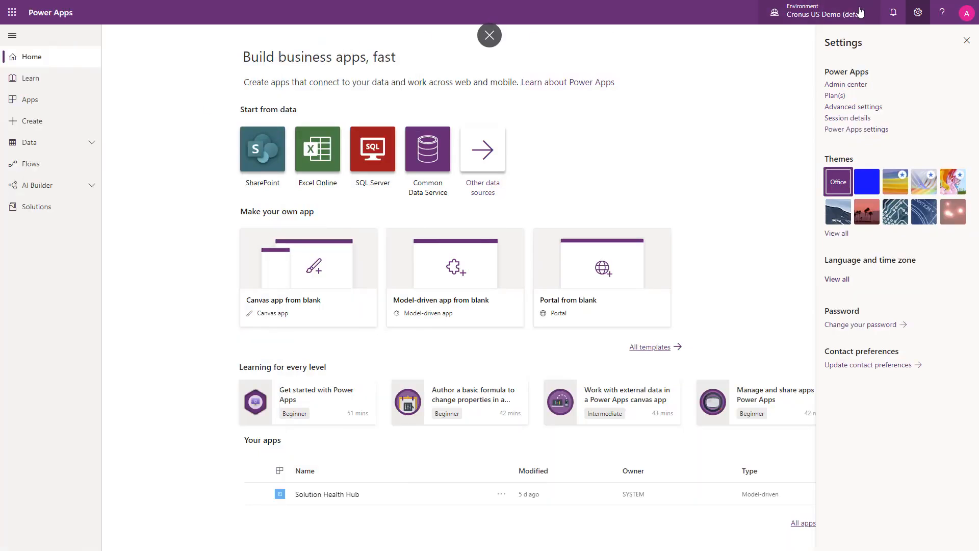
Switch to Cronus US Production and show the Account entity's data with its view choices.
{"action": "left_click", "coordinate": [967, 41]}
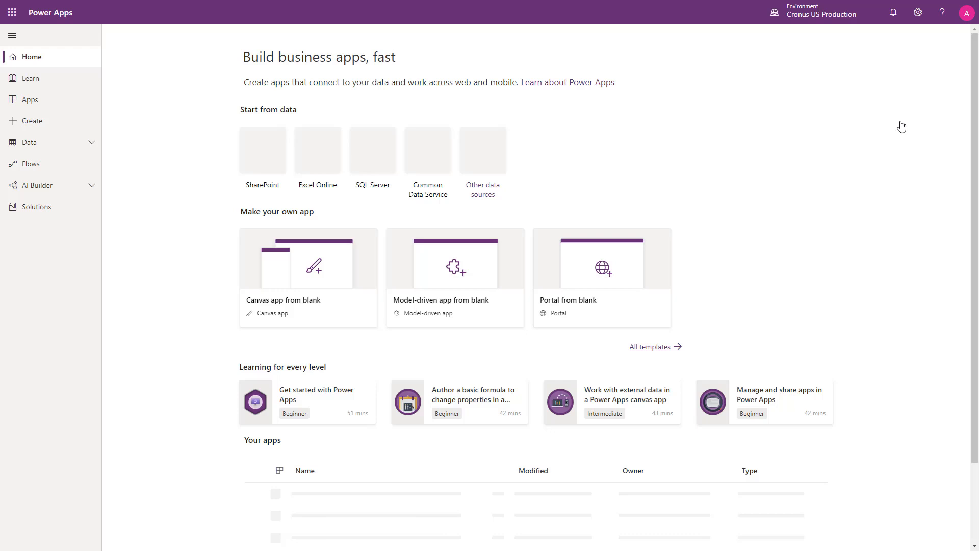
{"action": "left_click", "coordinate": [28, 142]}
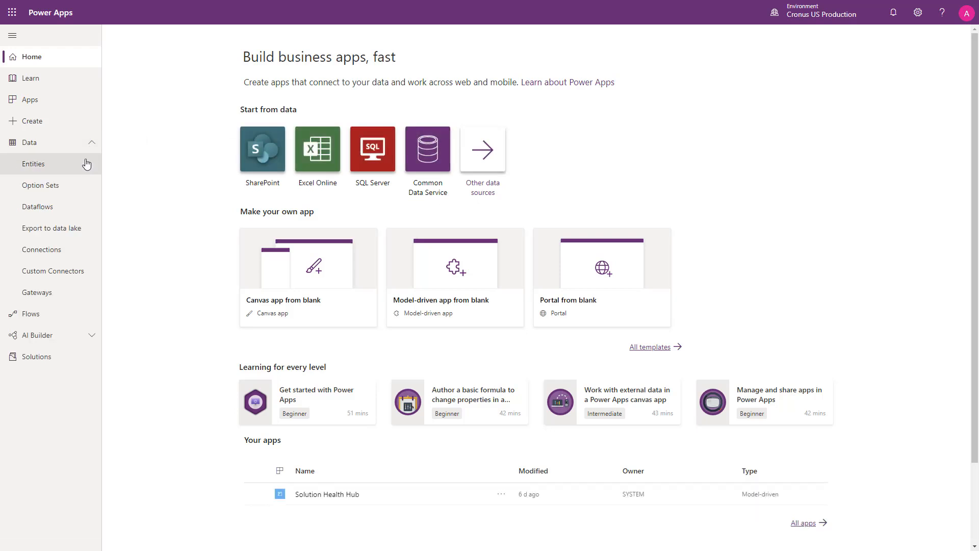
{"action": "left_click", "coordinate": [33, 163]}
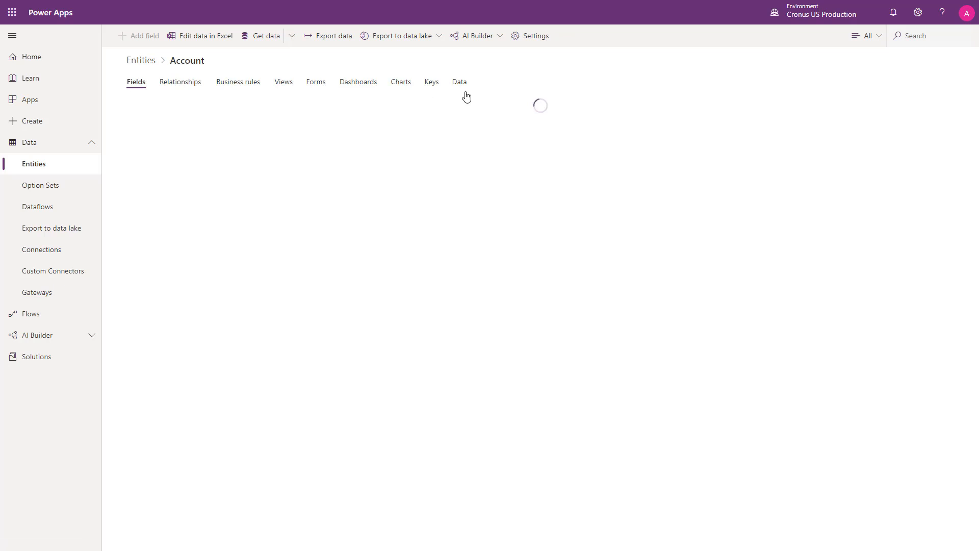
{"action": "left_click", "coordinate": [459, 82]}
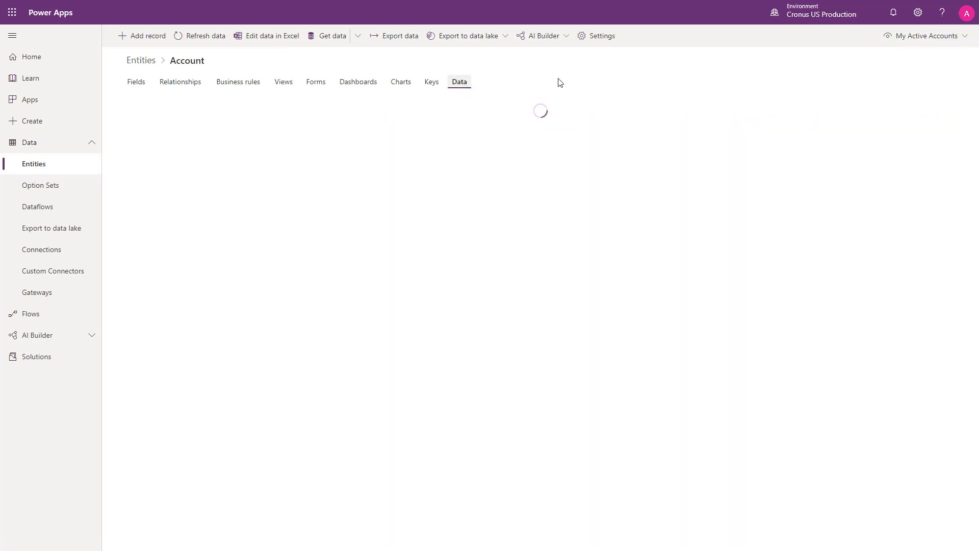
{"action": "left_click", "coordinate": [924, 36]}
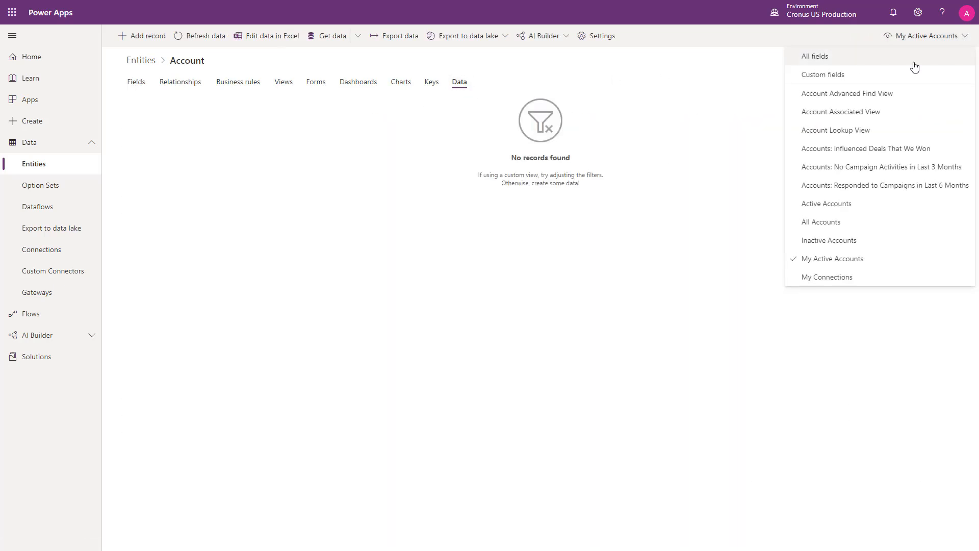